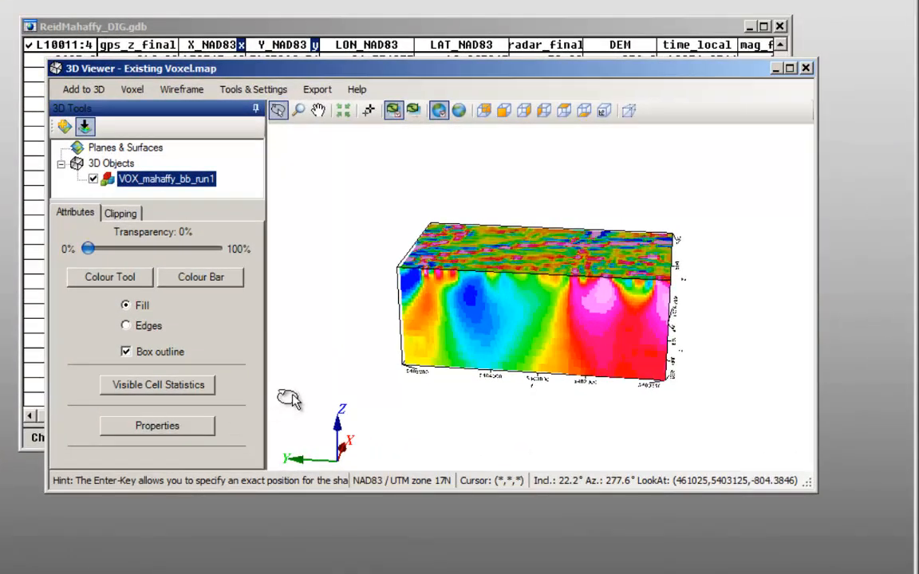
pyautogui.moveTo(519, 319)
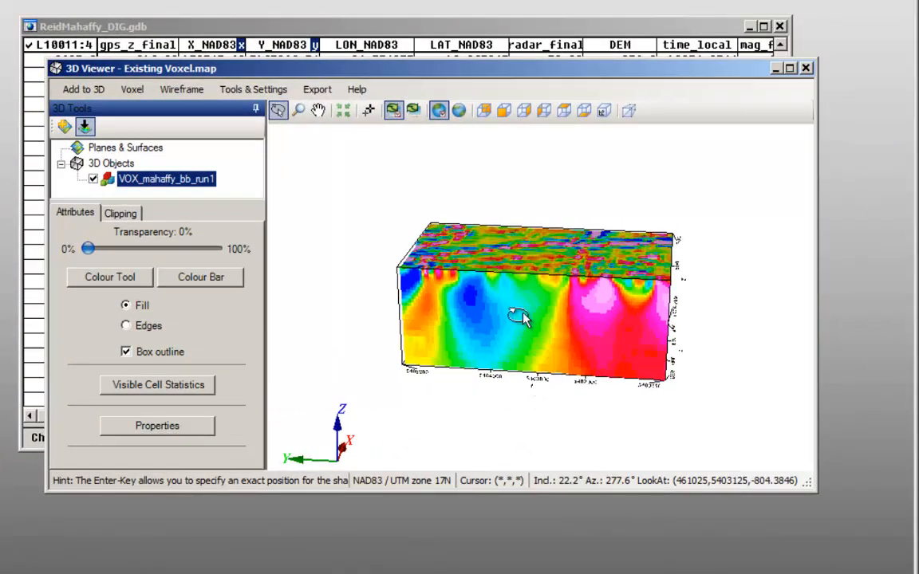
# Orbit the existing voxel model in the 3D Viewer to inspect it from two angles
pyautogui.moveTo(523, 319); pyautogui.dragTo(662, 354)
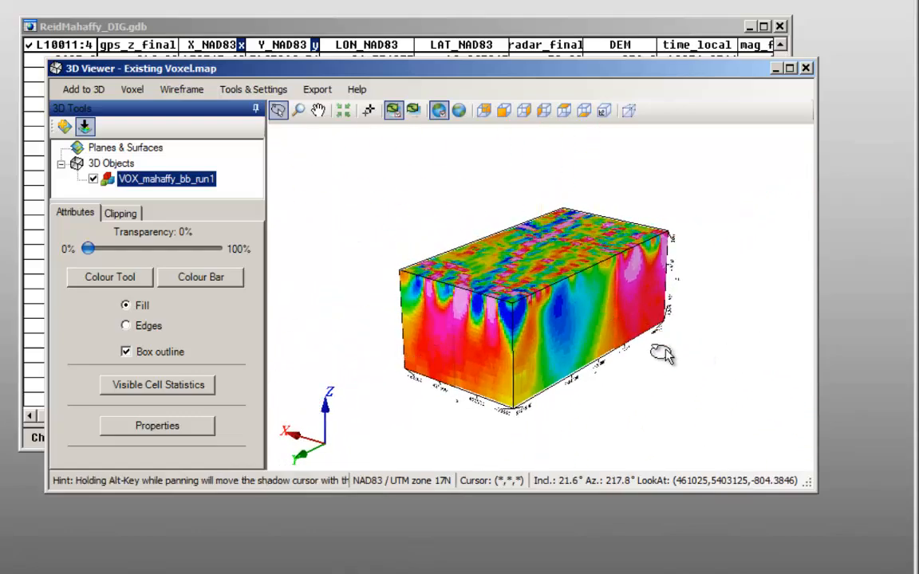
pyautogui.moveTo(661, 354); pyautogui.dragTo(581, 338)
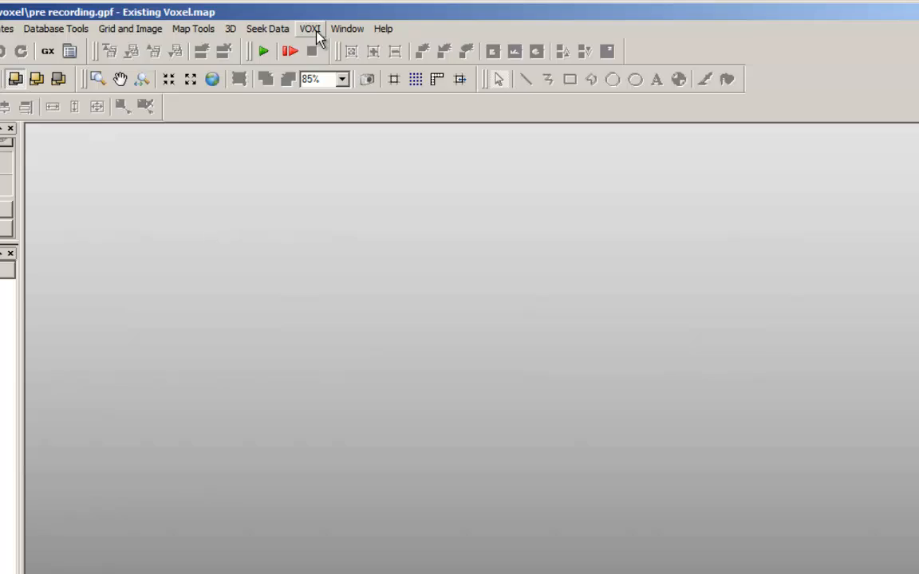
# Start a new VOXI session from a voxel via the VOXI menu
pyautogui.click(309, 29)
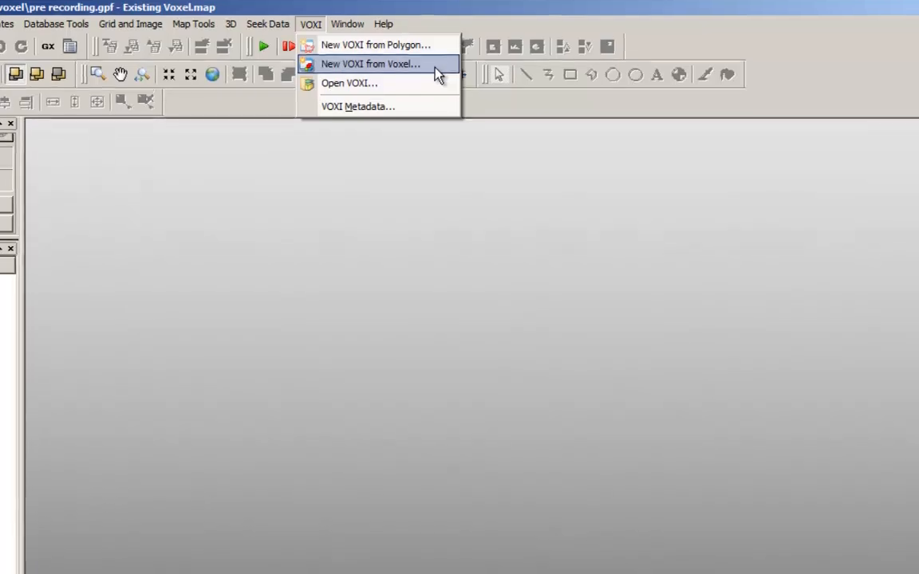
pyautogui.click(370, 64)
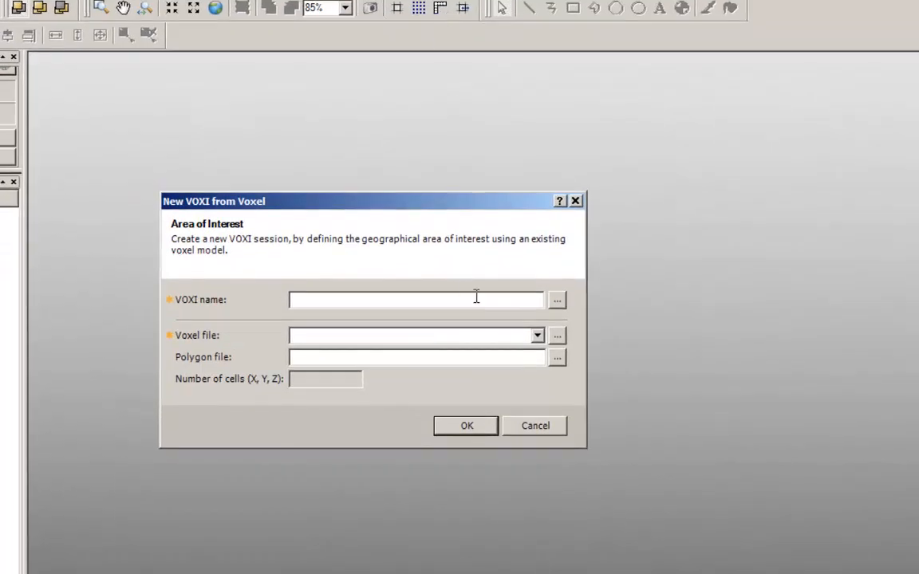
pyautogui.moveTo(475, 281)
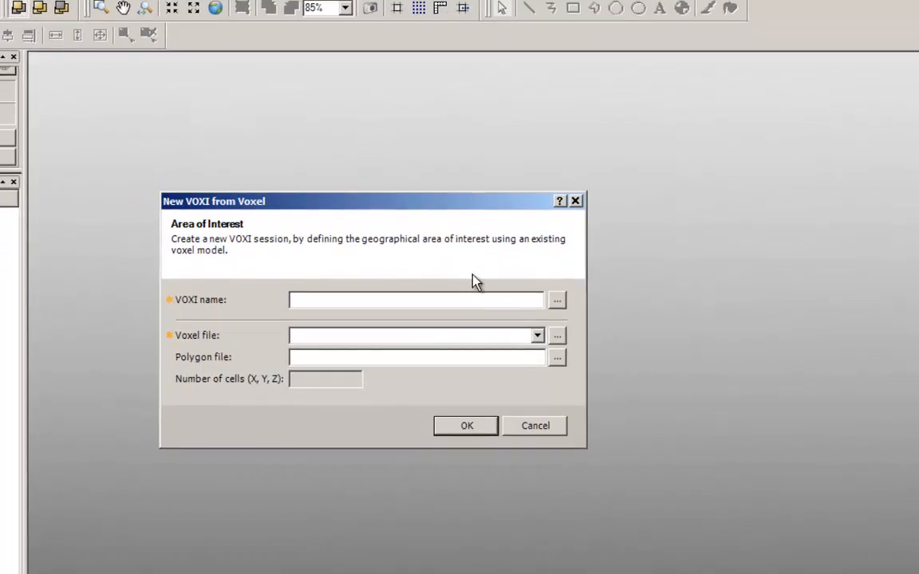
# Name the session Mahaffy2013 and check its 59, 111, 28 cell counts
pyautogui.click(414, 300)
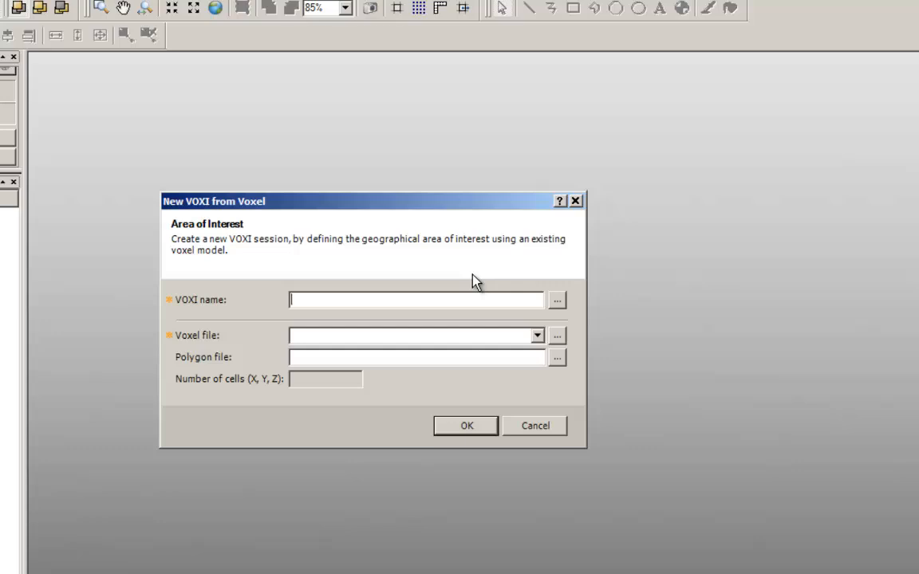
pyautogui.write('Mah')
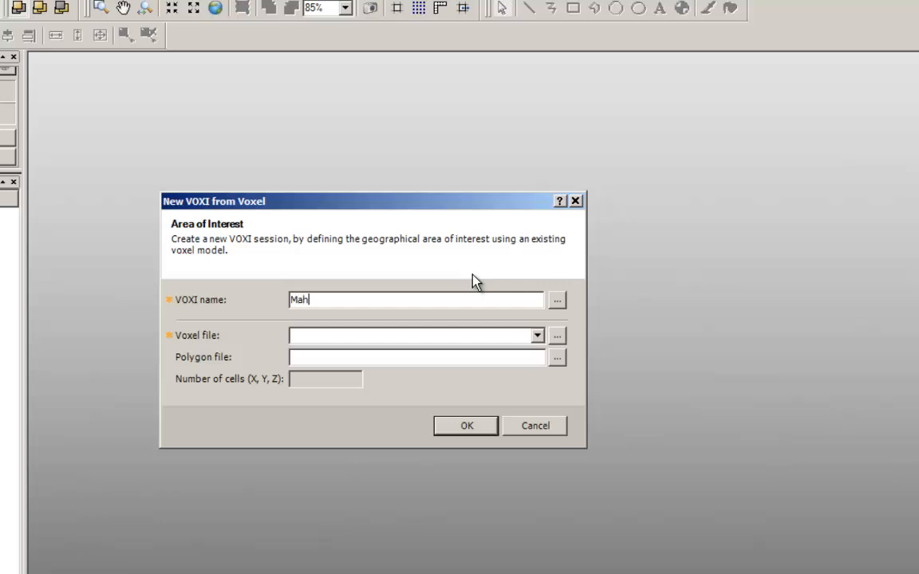
pyautogui.write('affy')
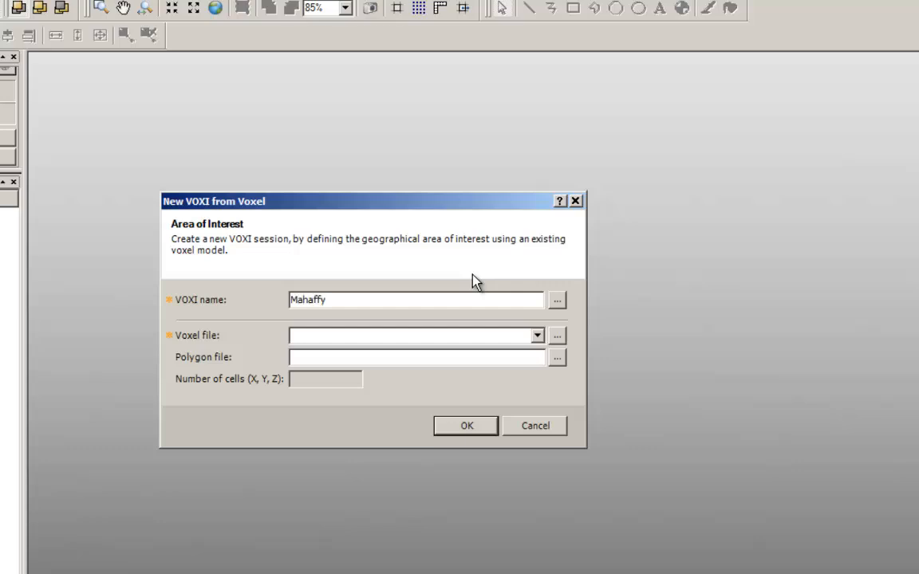
pyautogui.write('2013')
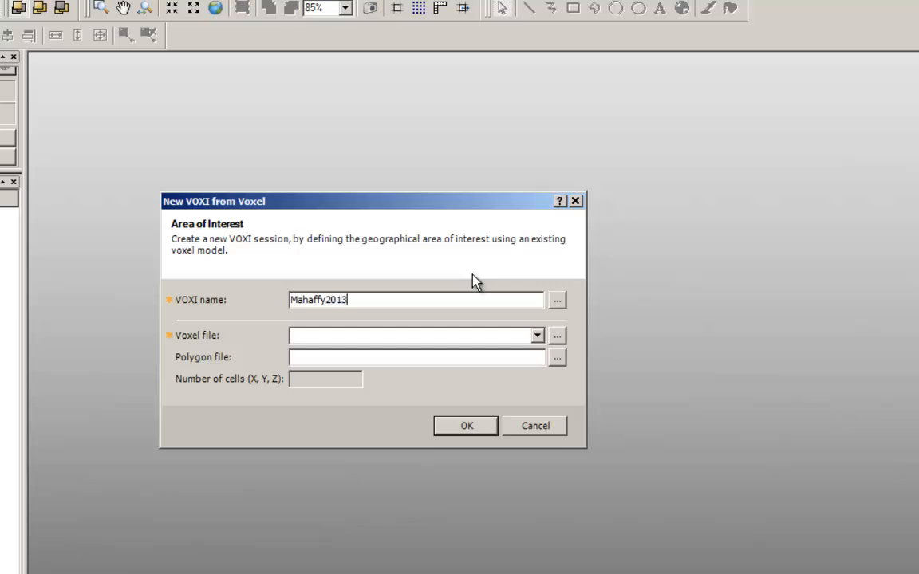
pyautogui.moveTo(561, 348)
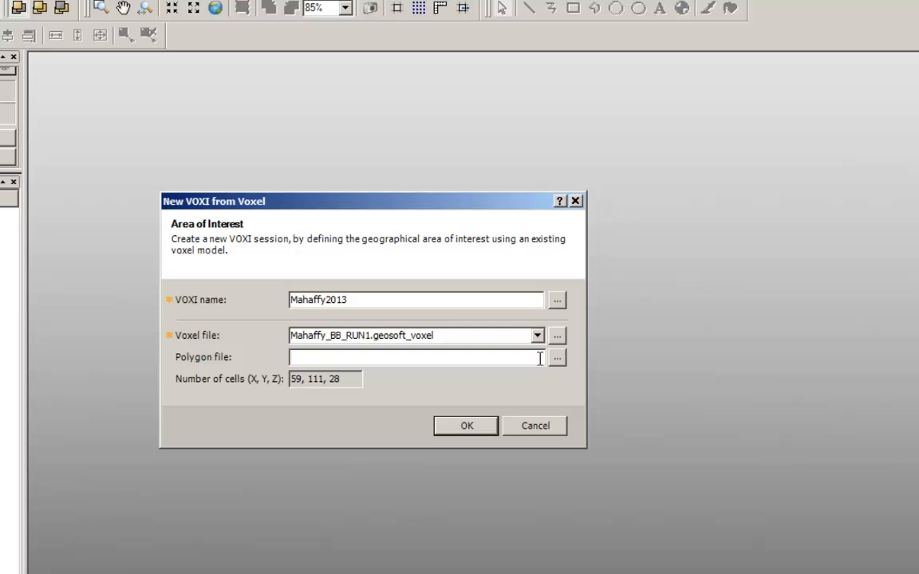
pyautogui.moveTo(488, 357)
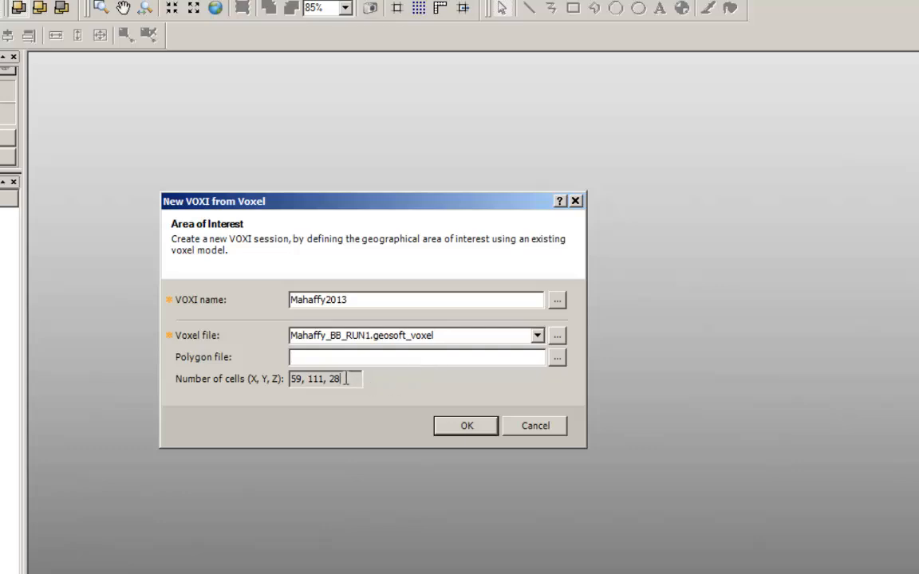
pyautogui.tripleClick(322, 380)
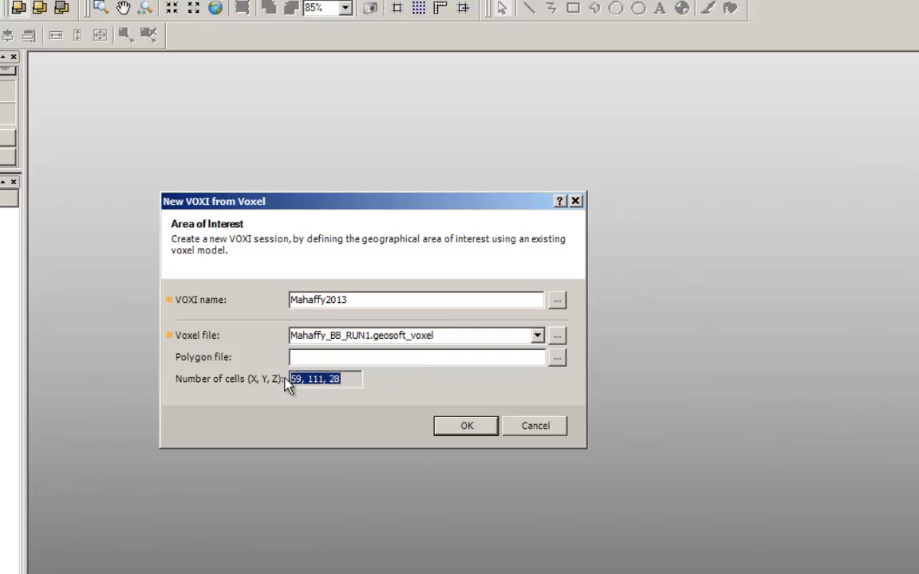
pyautogui.moveTo(418, 440)
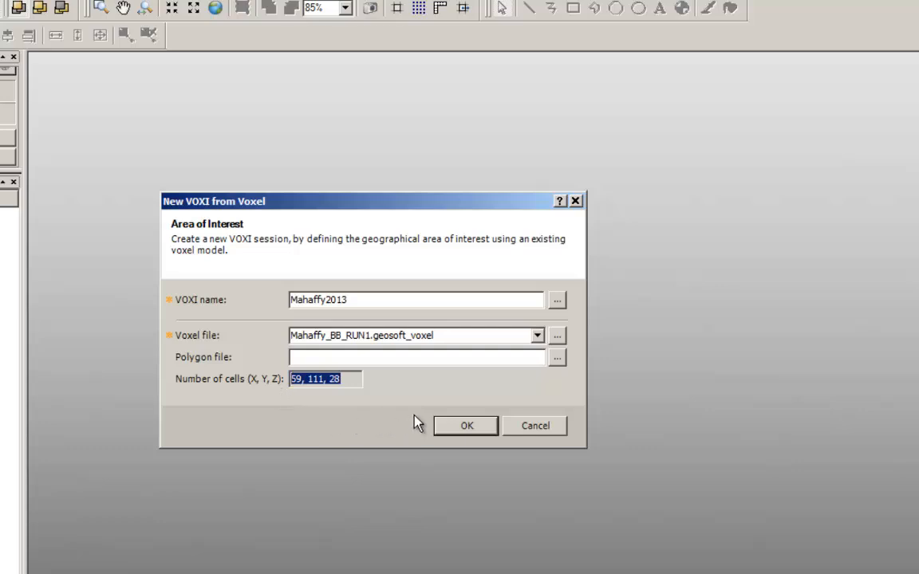
pyautogui.moveTo(460, 399)
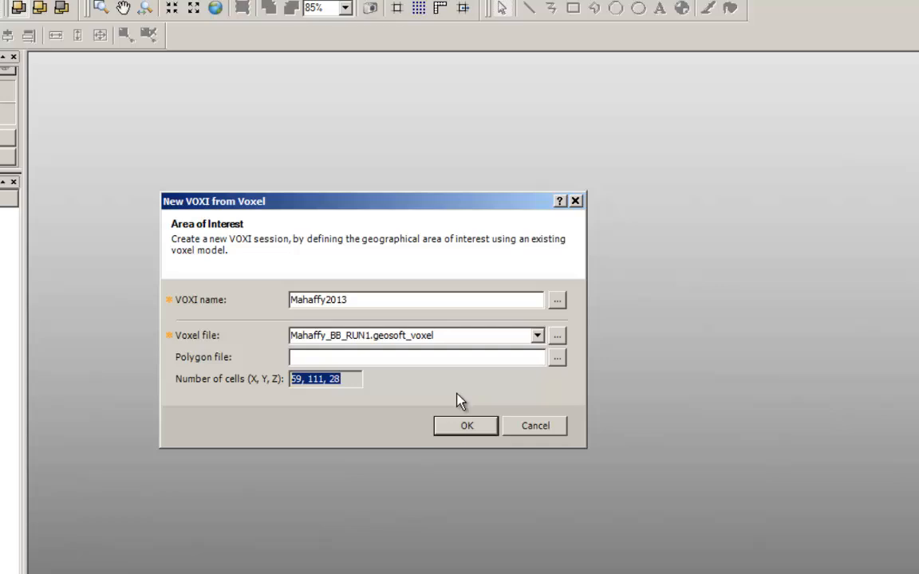
pyautogui.moveTo(463, 434)
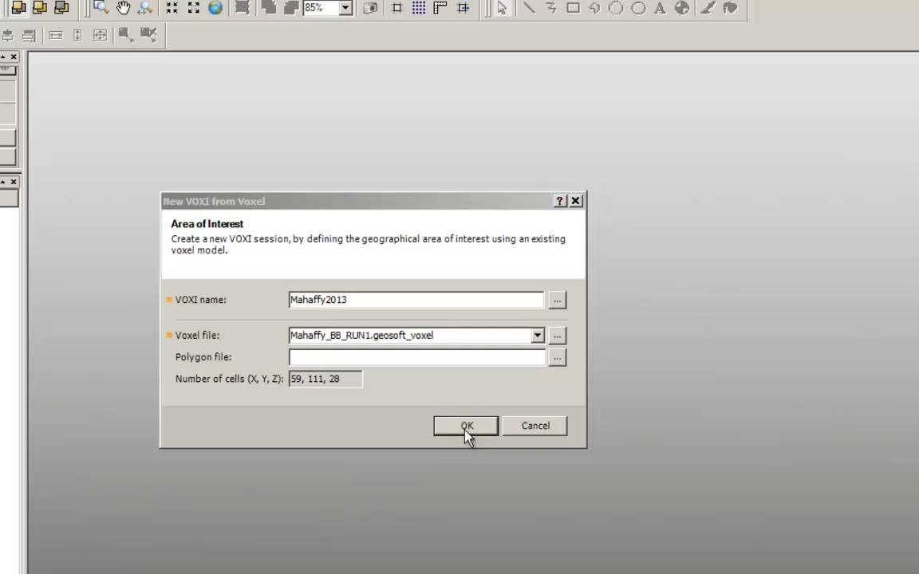
# Create the Mahaffy2013 session and decline running the add-data wizard now
pyautogui.click(466, 426)
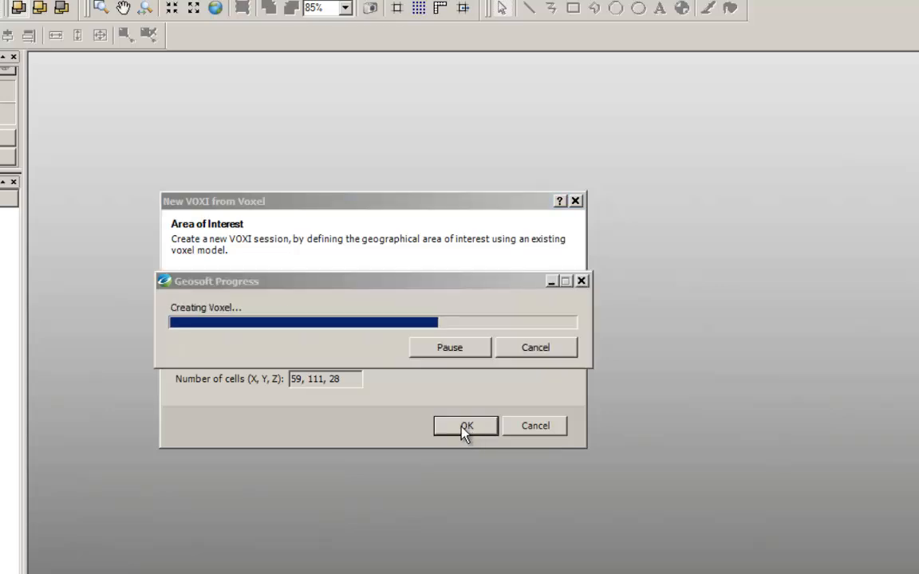
pyautogui.click(466, 426)
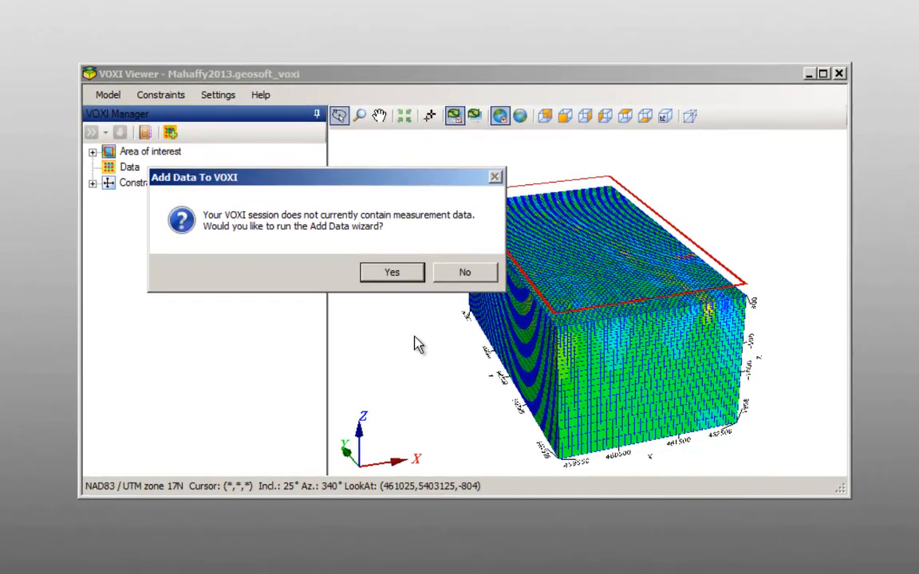
pyautogui.moveTo(467, 329)
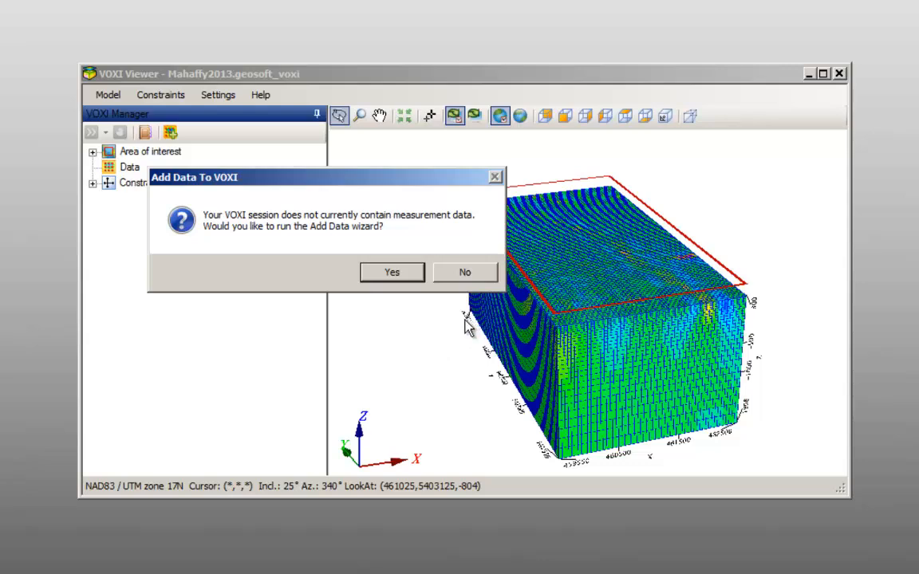
pyautogui.moveTo(484, 281)
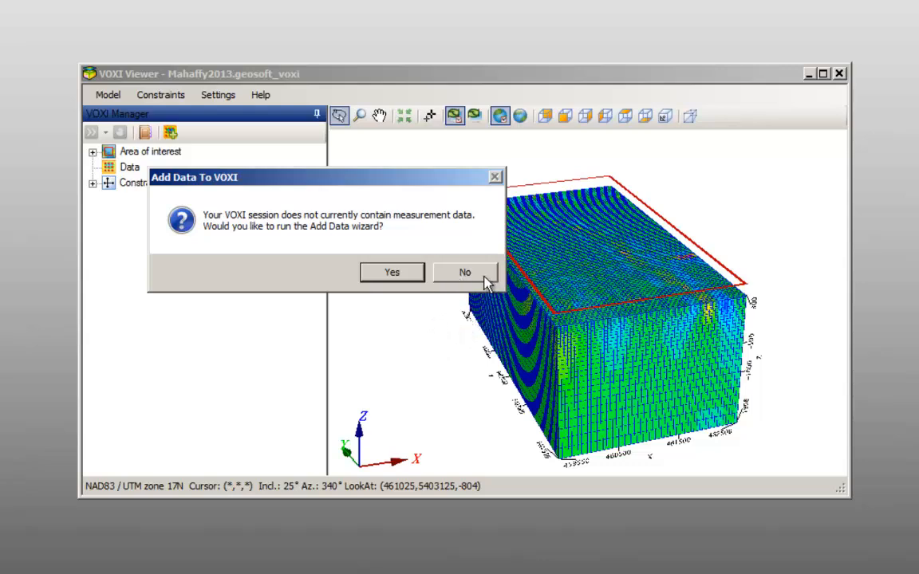
pyautogui.click(464, 271)
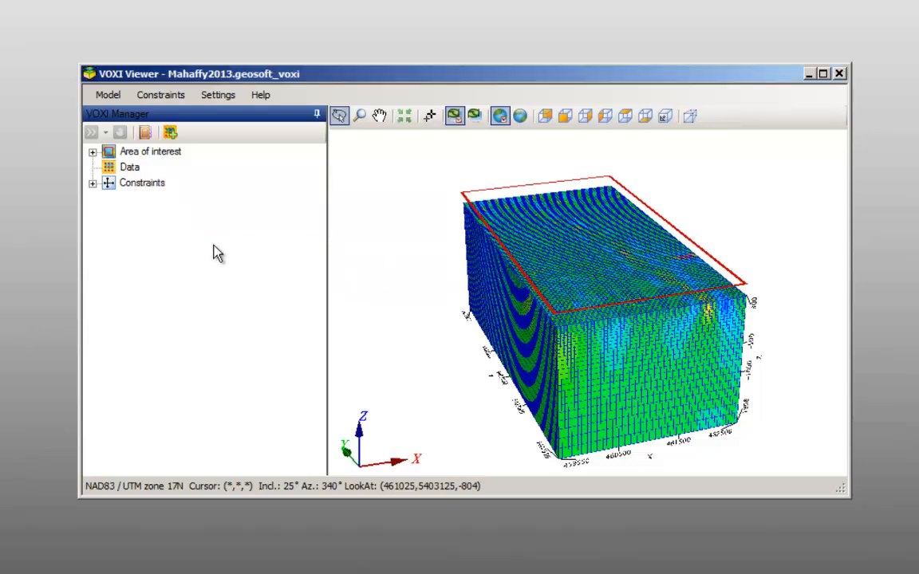
# Expand Constraints to show the Starting model and orbit the voxel from the side and above
pyautogui.click(93, 182)
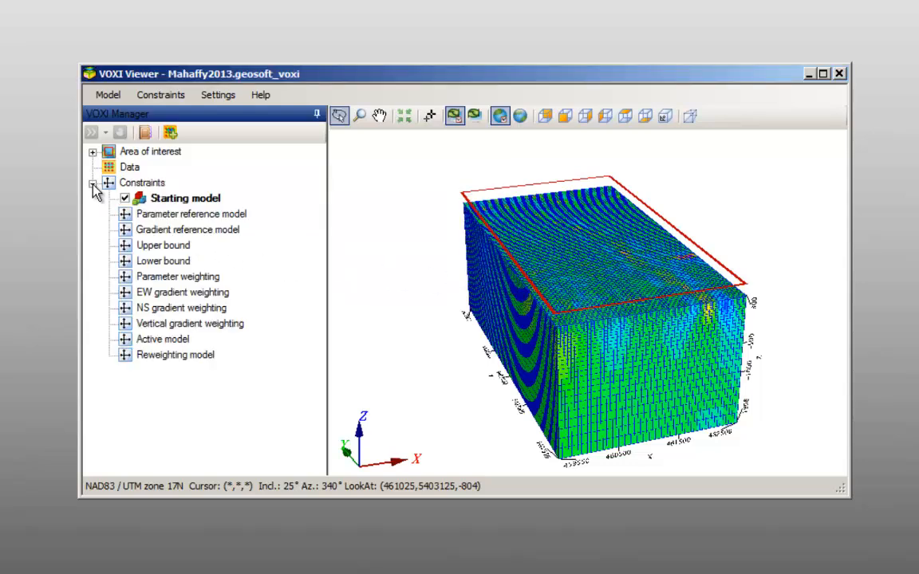
pyautogui.moveTo(185, 198)
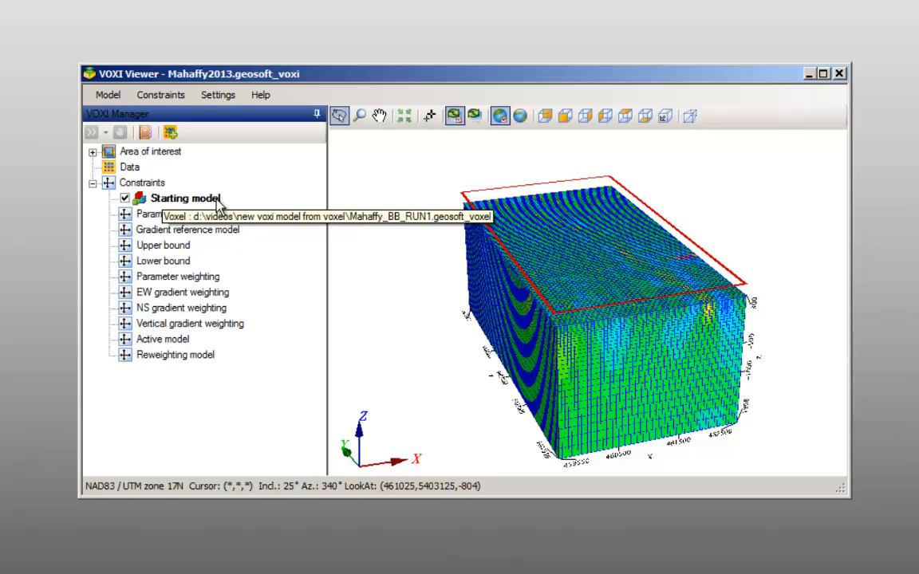
pyautogui.rightClick(185, 198)
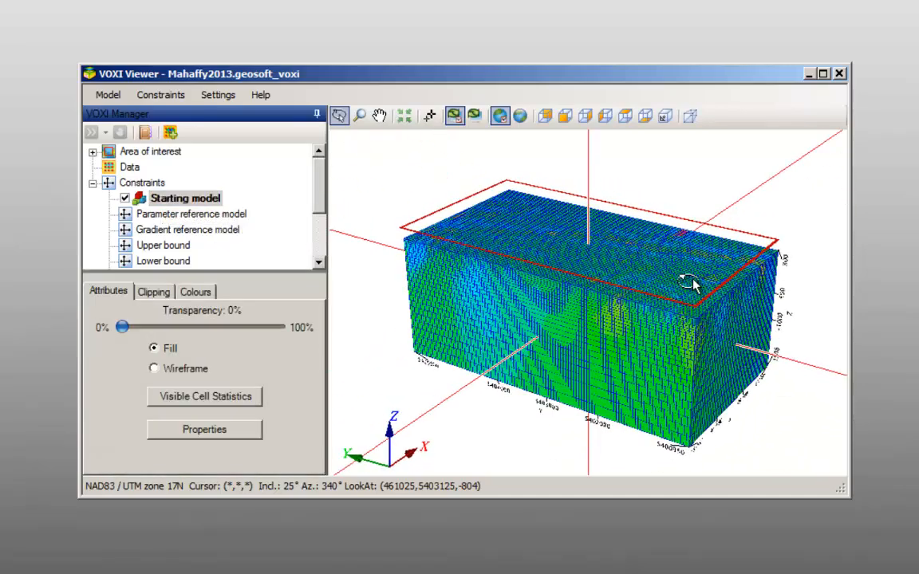
pyautogui.moveTo(686, 287); pyautogui.dragTo(446, 231)
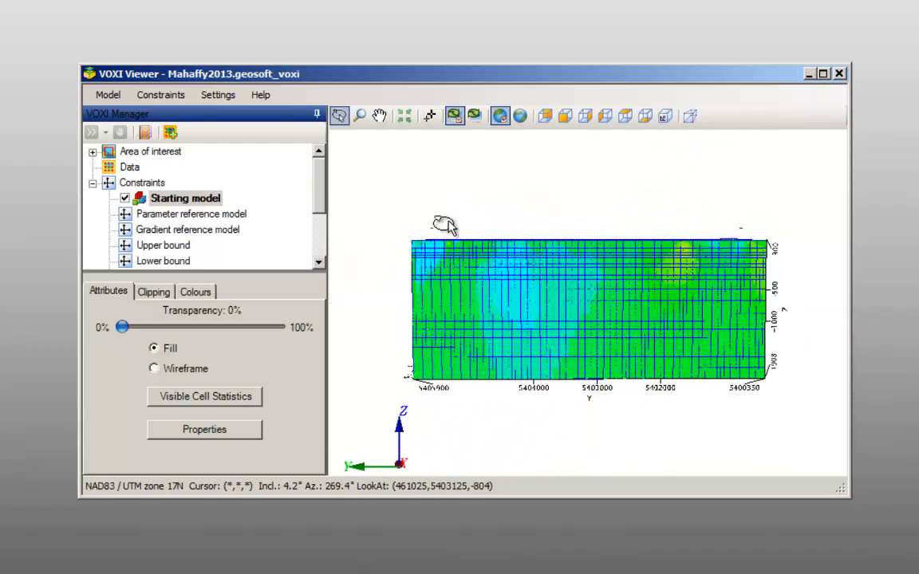
pyautogui.moveTo(446, 227); pyautogui.dragTo(446, 327)
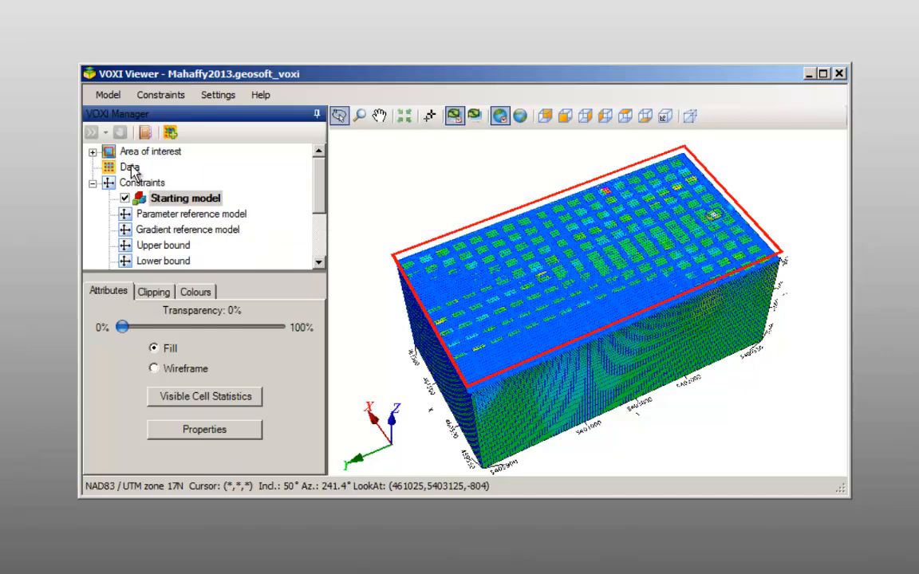
# Add mag_final as Susceptibility field data with linear trend background removal
pyautogui.rightClick(129, 167)
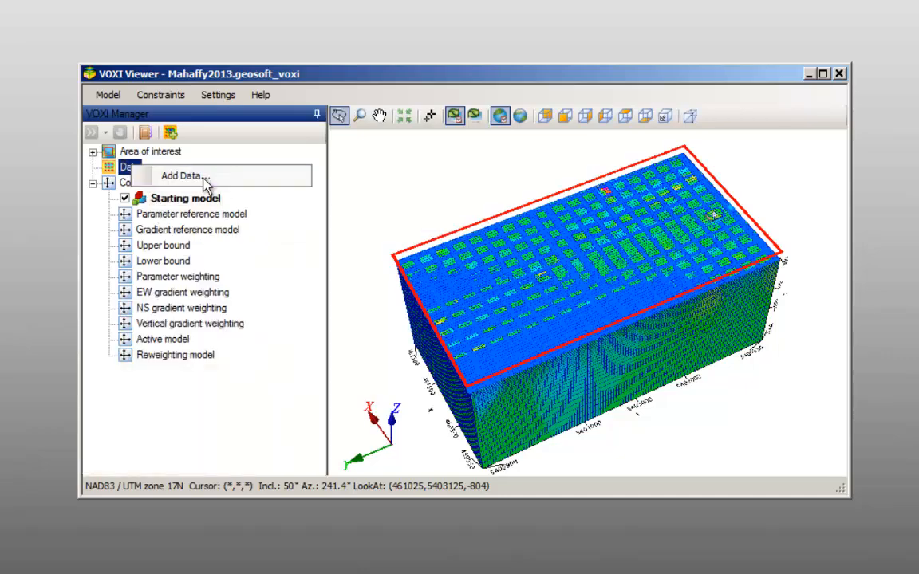
pyautogui.click(180, 176)
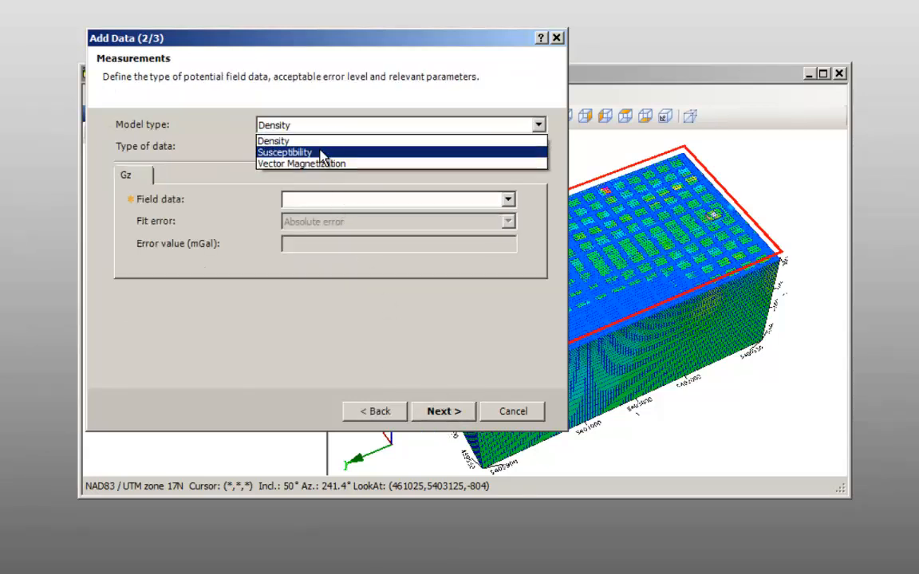
pyautogui.click(284, 152)
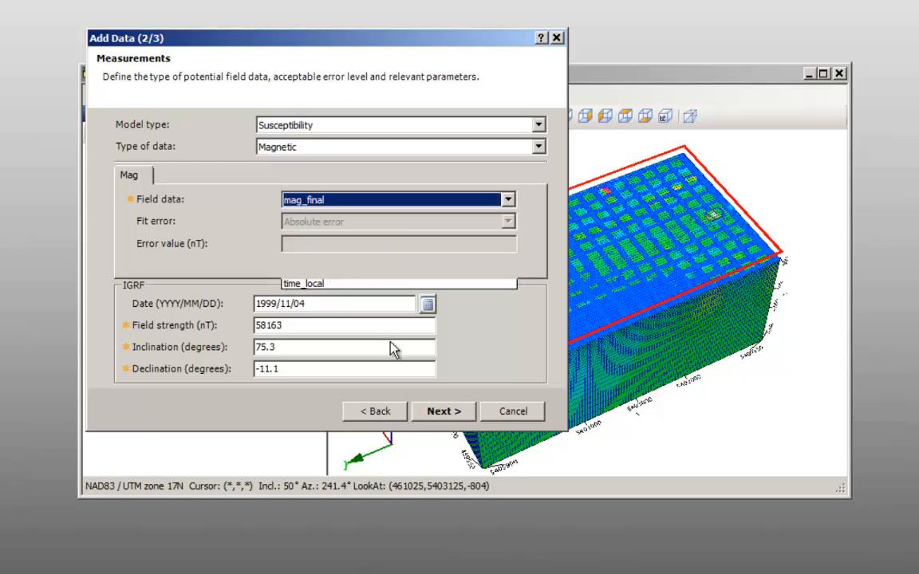
pyautogui.click(443, 412)
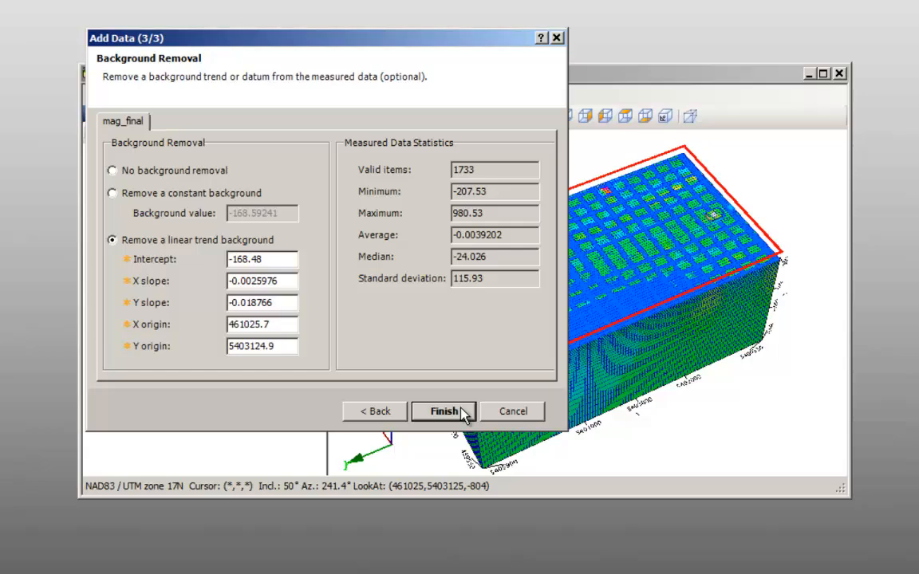
pyautogui.click(442, 411)
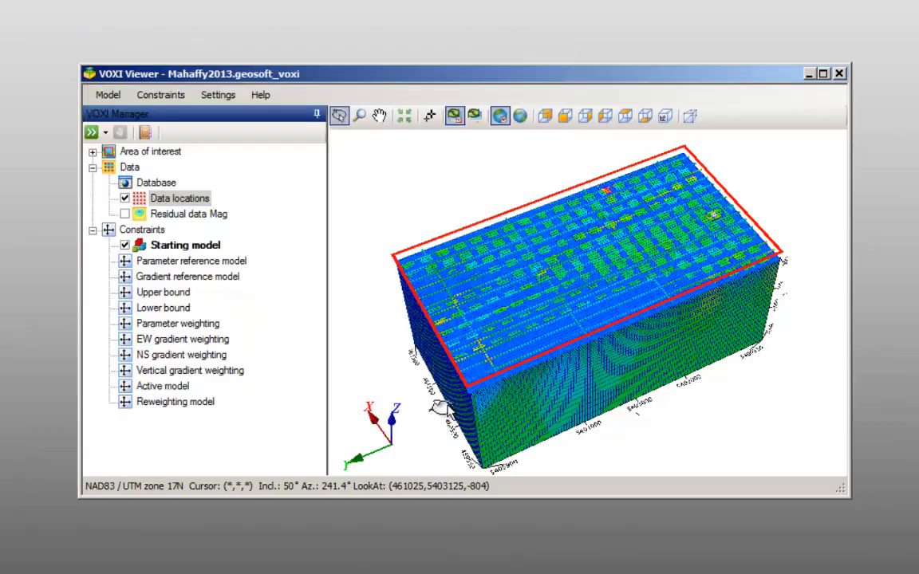
# Remove the Starting model constraint from the session's Constraints list
pyautogui.rightClick(185, 246)
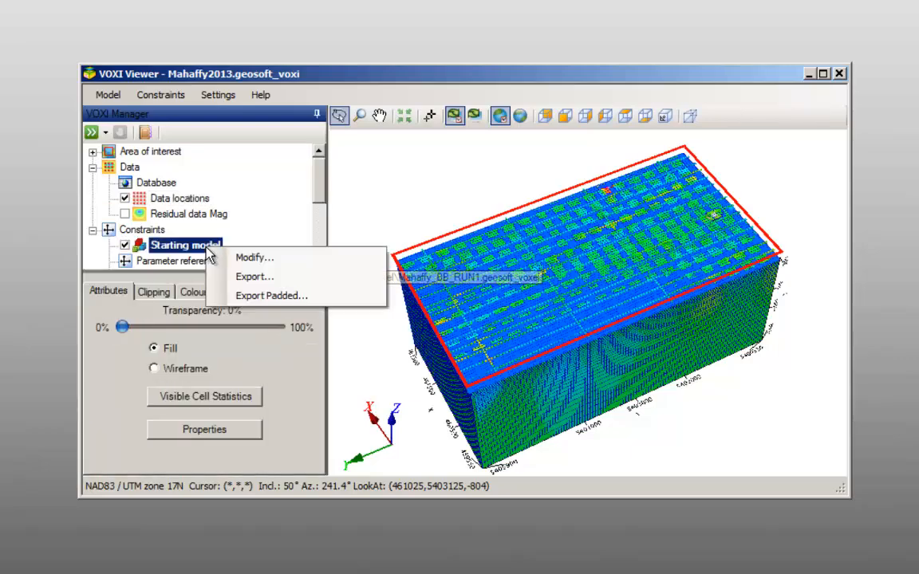
pyautogui.click(255, 257)
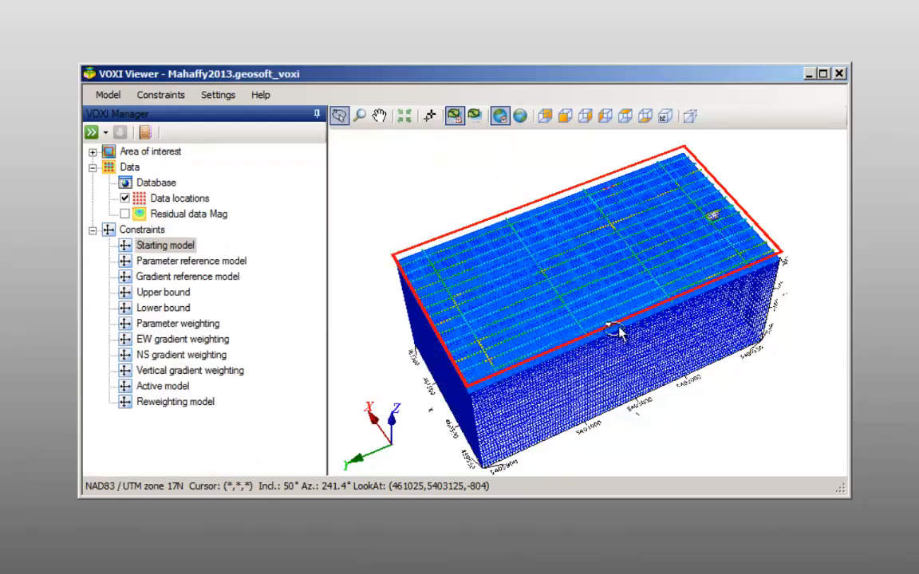
pyautogui.moveTo(623, 335); pyautogui.dragTo(526, 215)
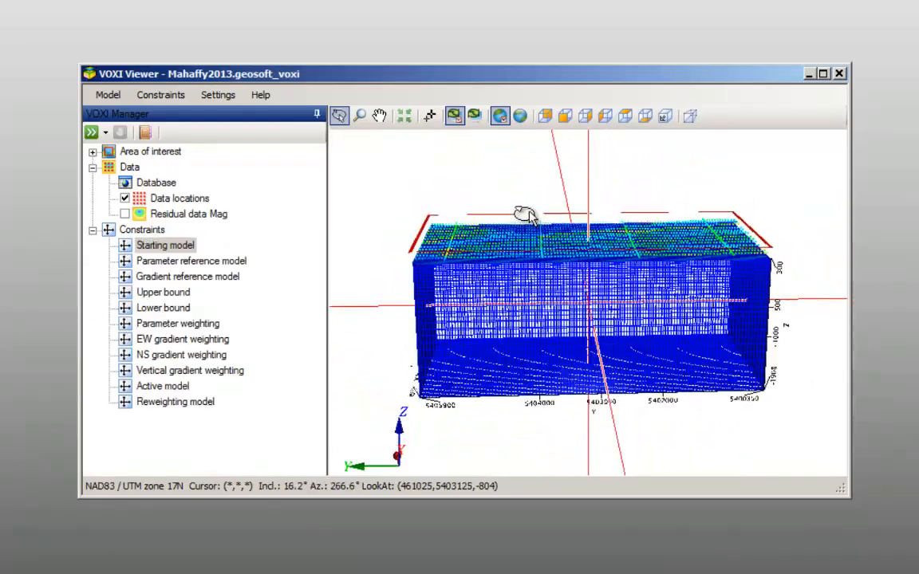
pyautogui.moveTo(523, 215); pyautogui.dragTo(546, 254)
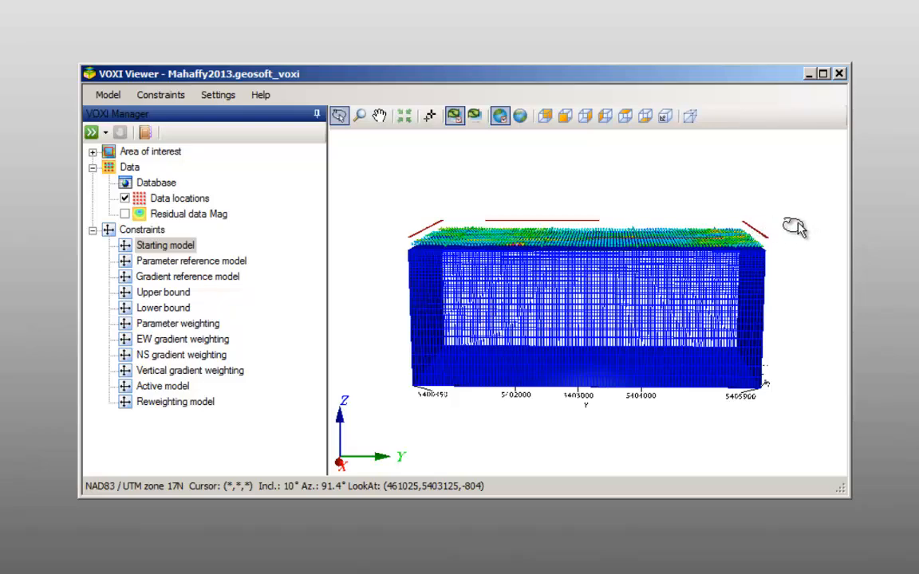
pyautogui.moveTo(763, 239)
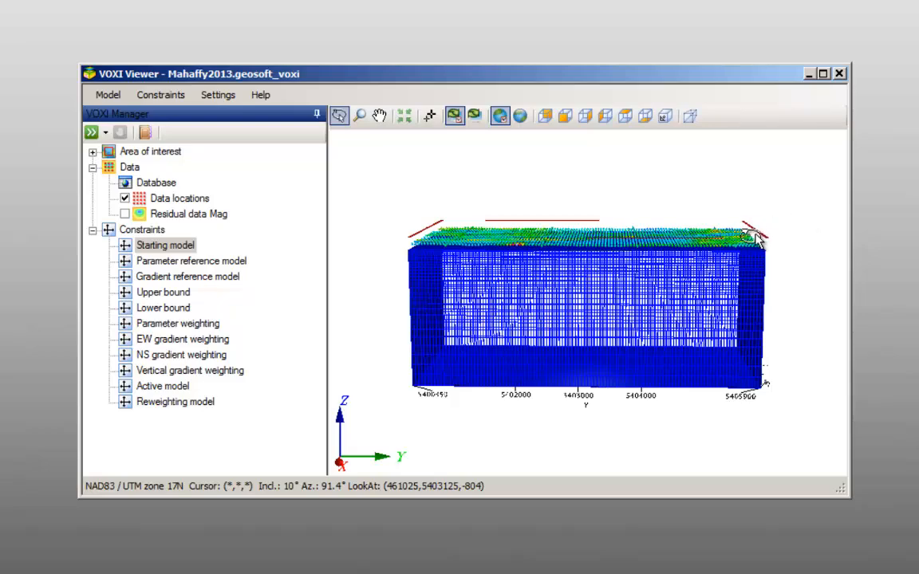